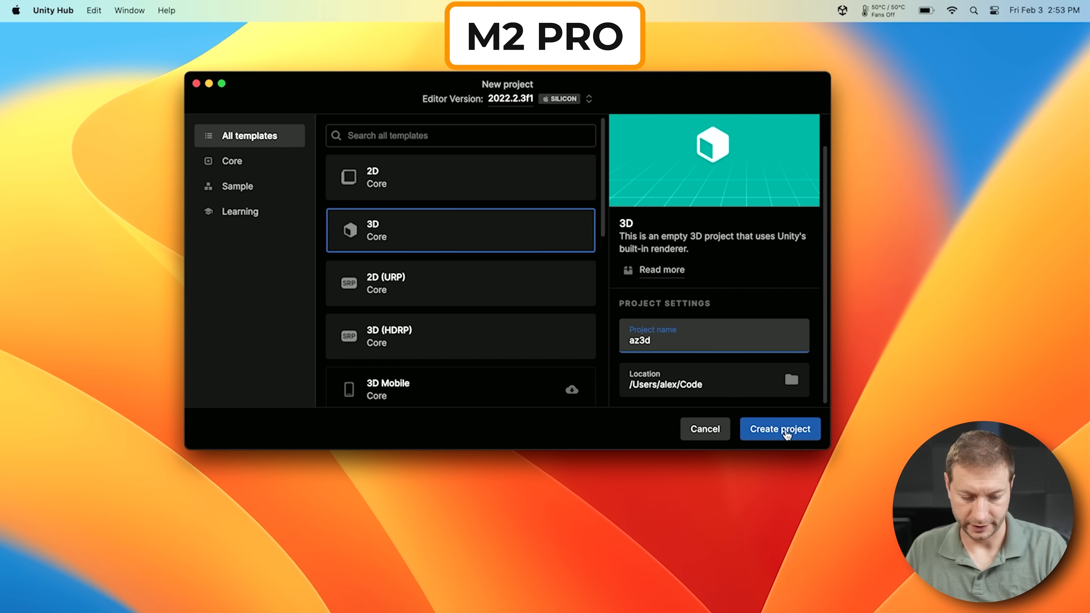
- Create the 3D project 'az3d' from Unity Hub so the Unity editor begins loading it
{"action": "left_click", "coordinate": [781, 429]}
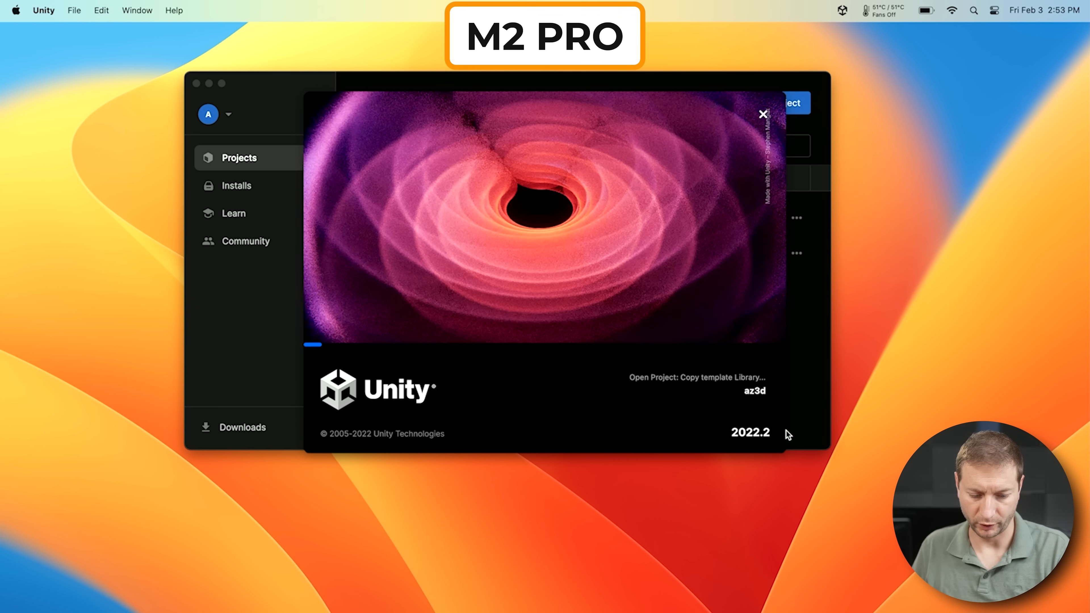